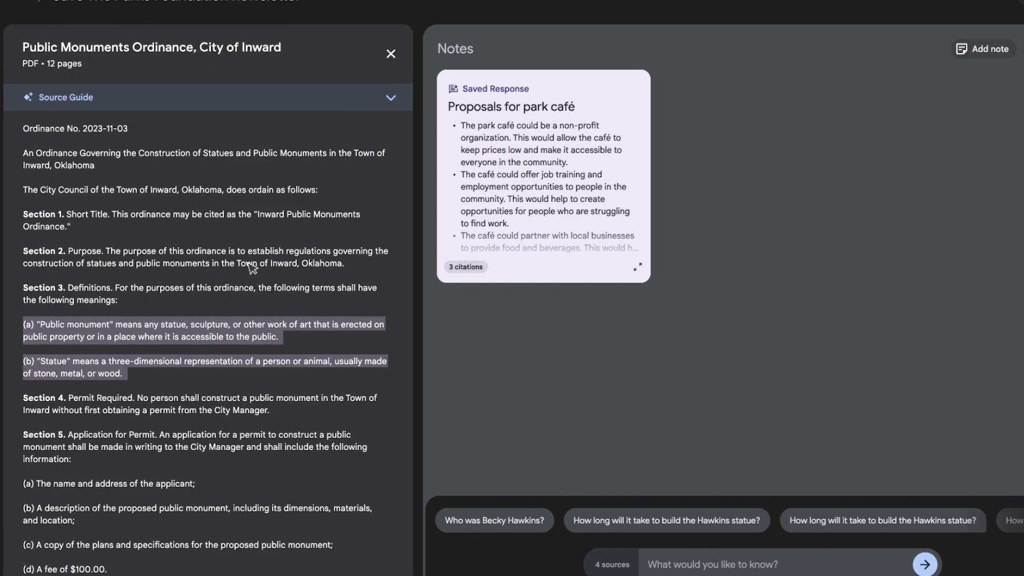
# - Enter the question 'What were main concerns from July meeting?' against the three selected sources
pyautogui.click(390, 97)
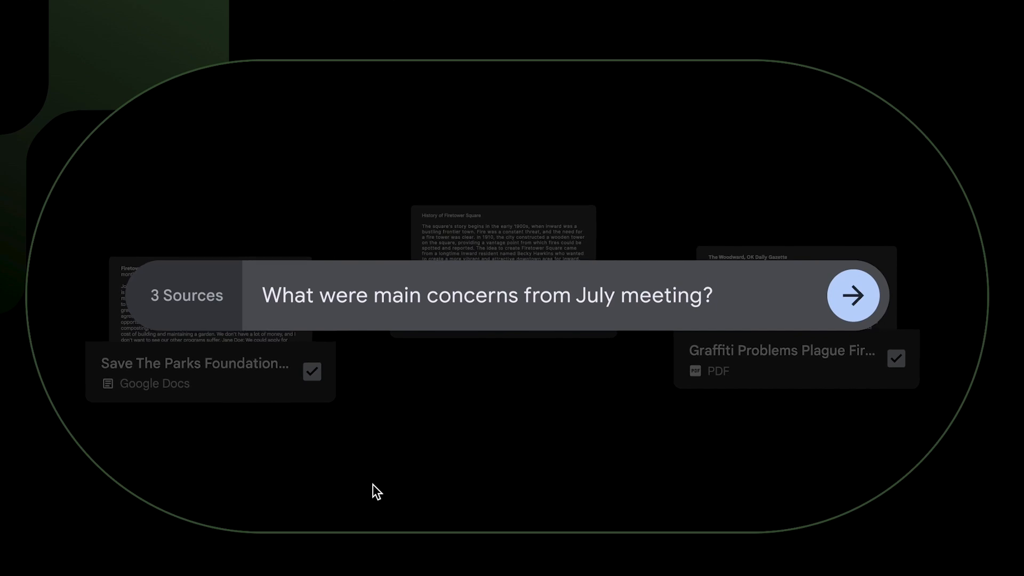
# - Submit the July meeting question and pin the cited three-concern answer as a saved note
pyautogui.click(853, 296)
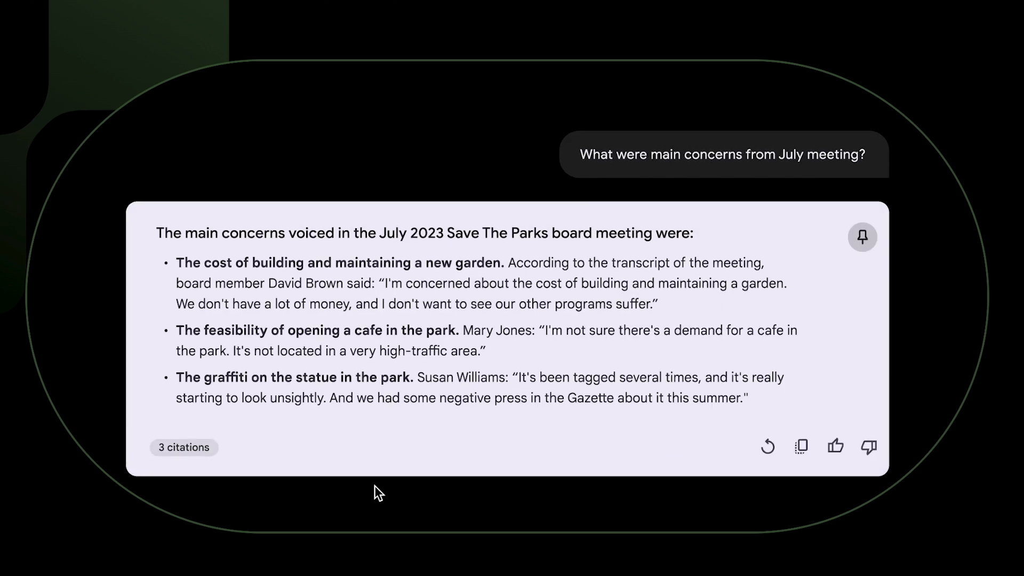
pyautogui.moveTo(862, 237)
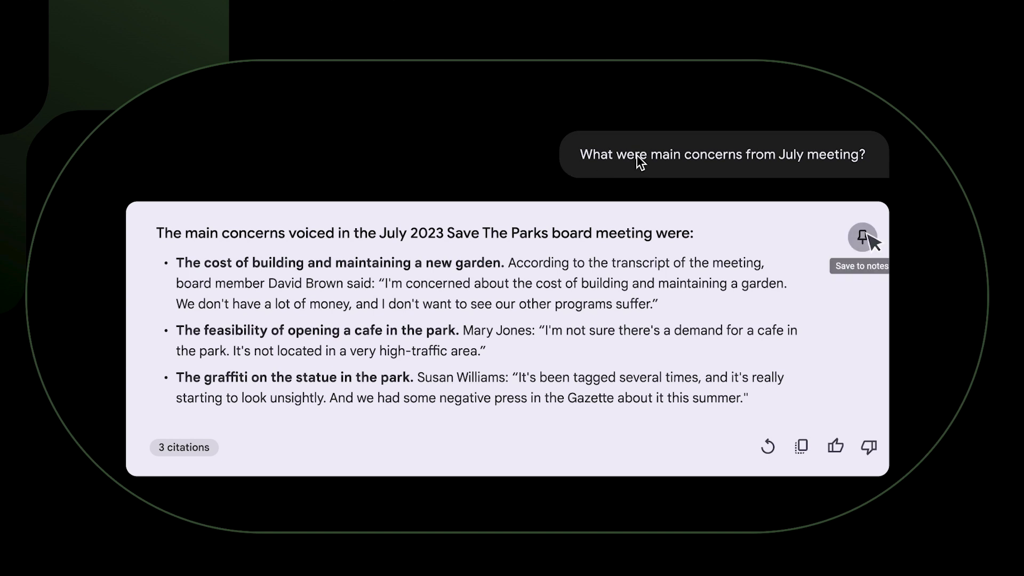
pyautogui.click(861, 236)
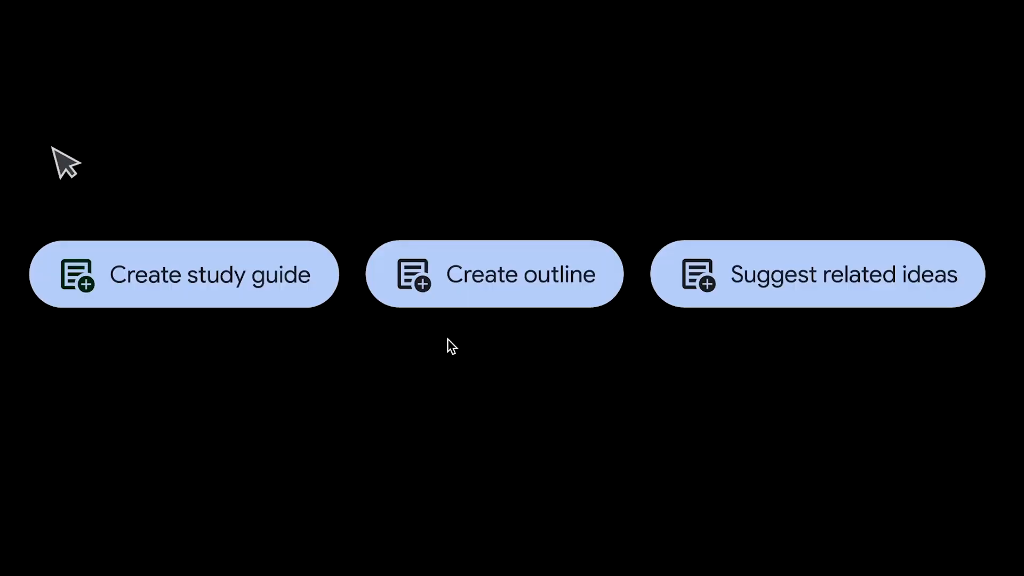
pyautogui.moveTo(505, 298)
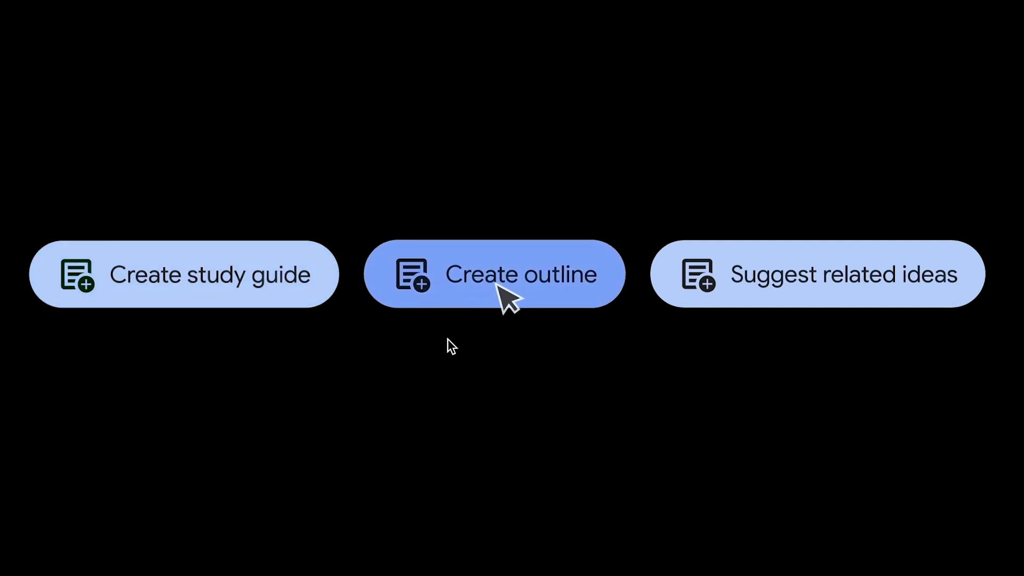
# - Generate an outline from the sources via the Create outline suggestion
pyautogui.click(494, 274)
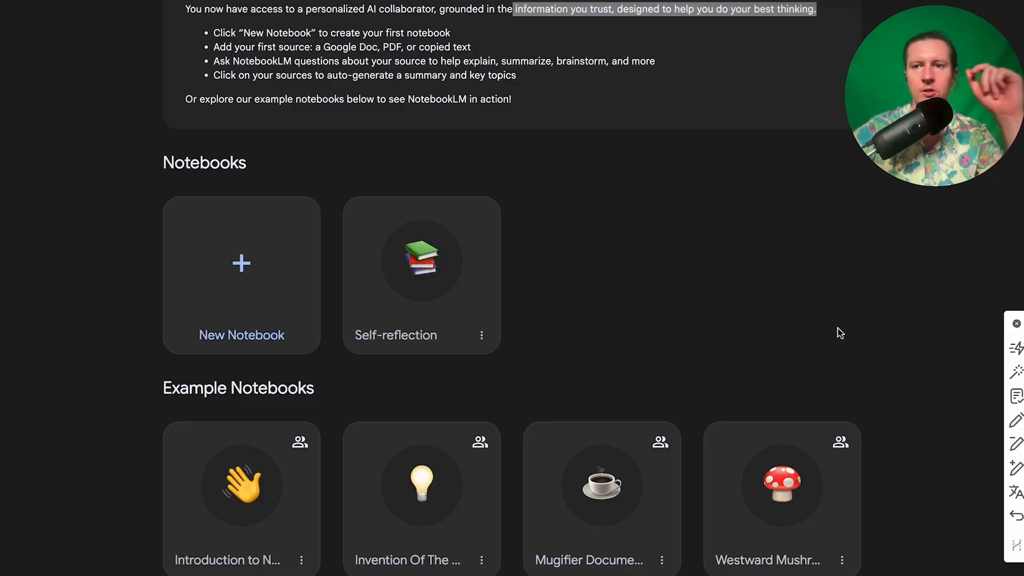
pyautogui.moveTo(649, 161)
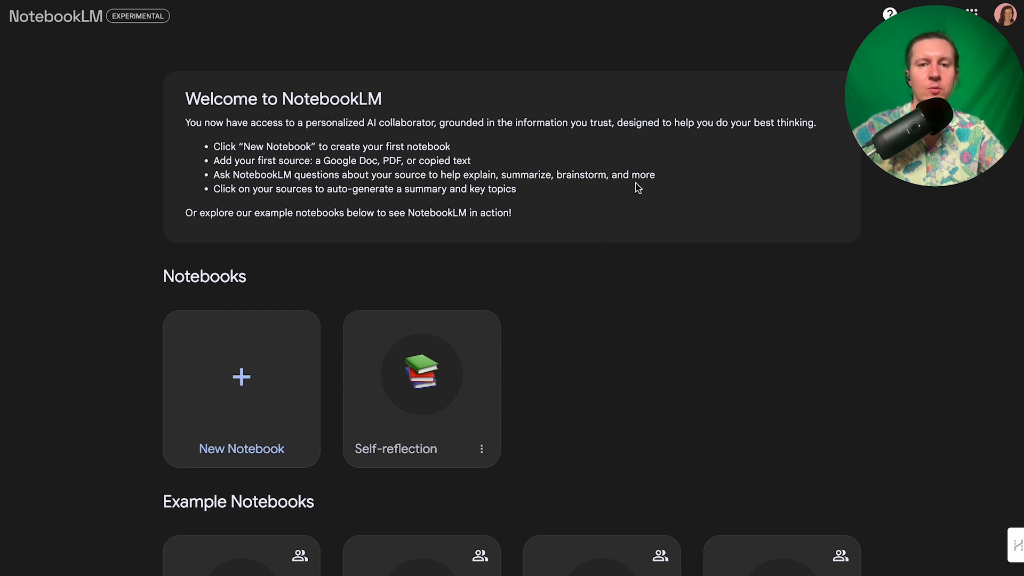
pyautogui.scroll(-3)
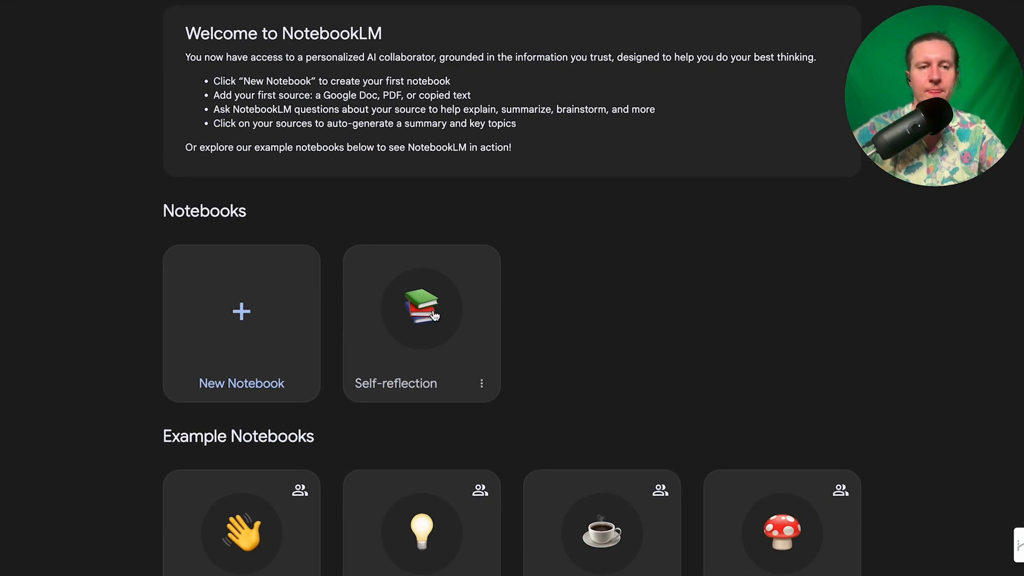
pyautogui.moveTo(320, 410)
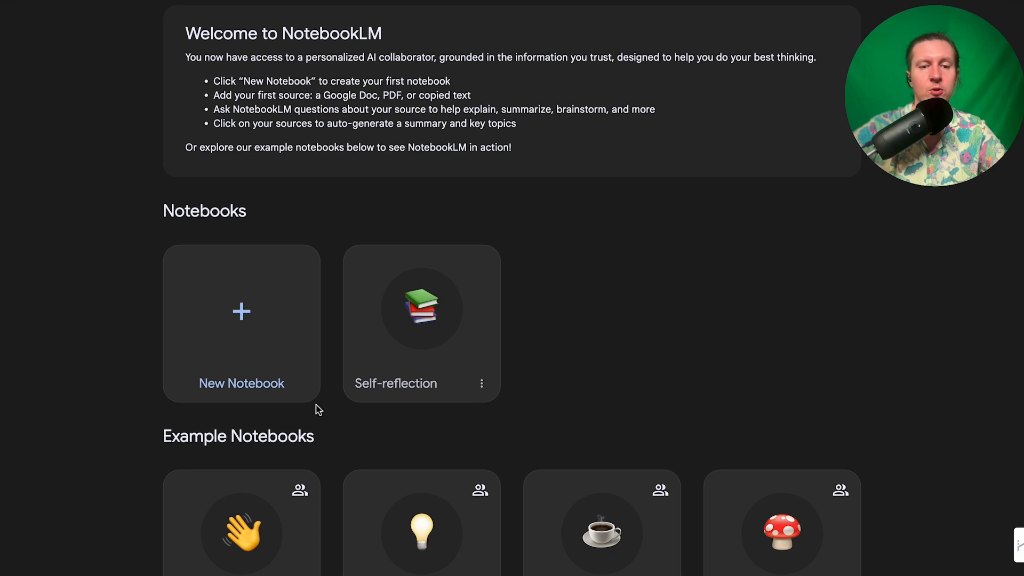
pyautogui.scroll(-3)
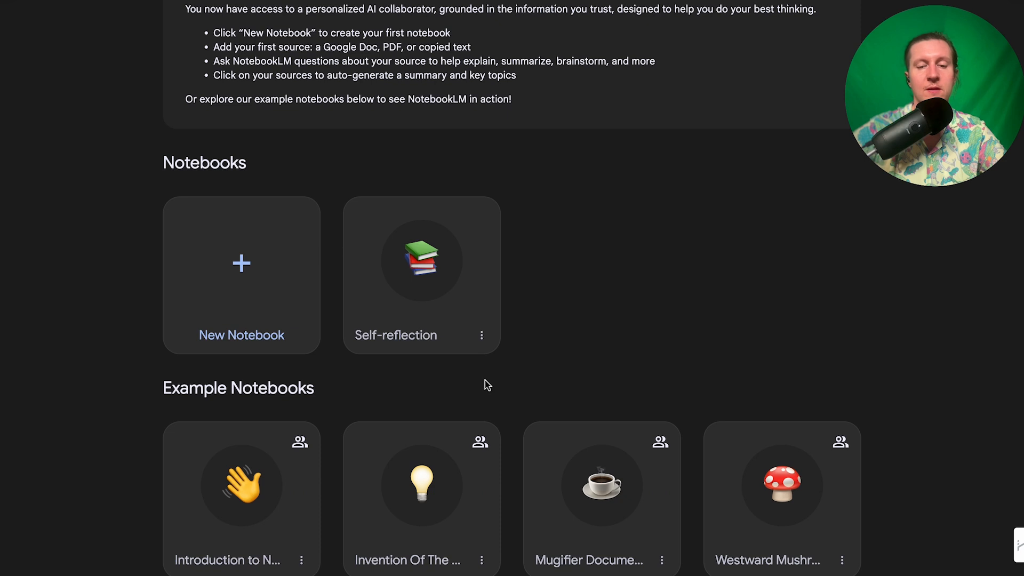
pyautogui.moveTo(444, 457)
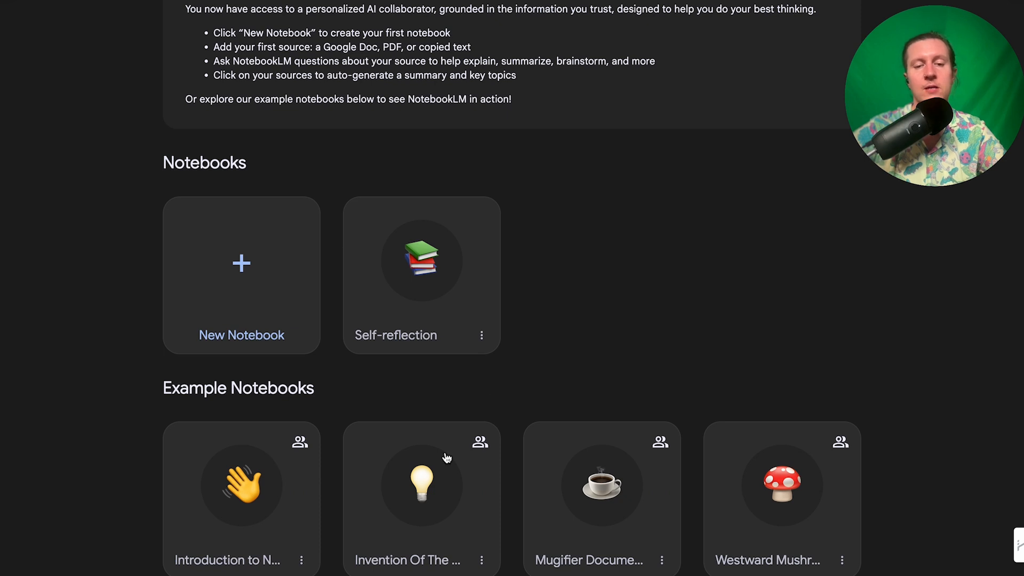
# - Open the Invention Of The Lightbulb notebook and read the Incandescent Light Bulb History source guide
pyautogui.click(422, 485)
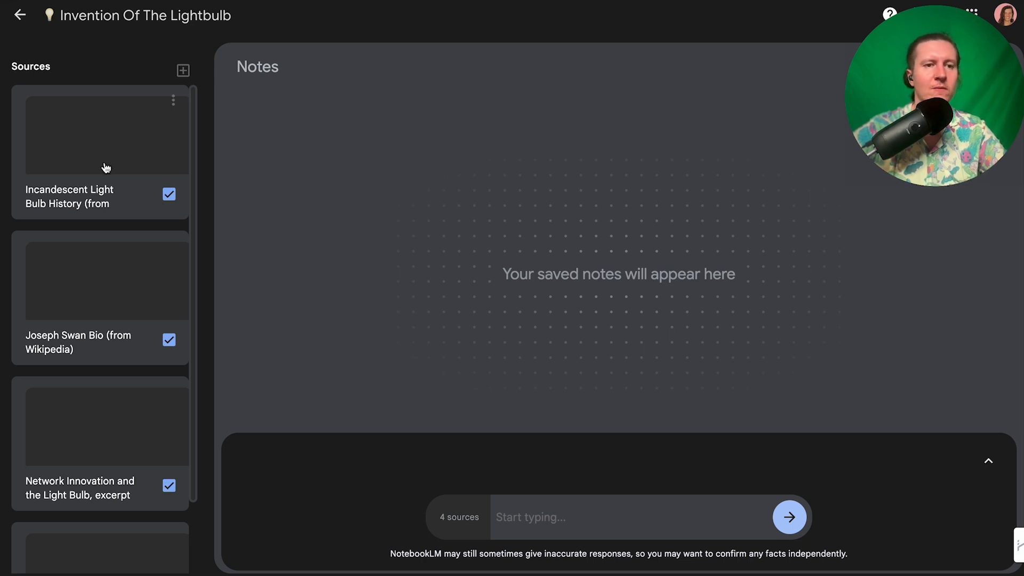
pyautogui.scroll(-3)
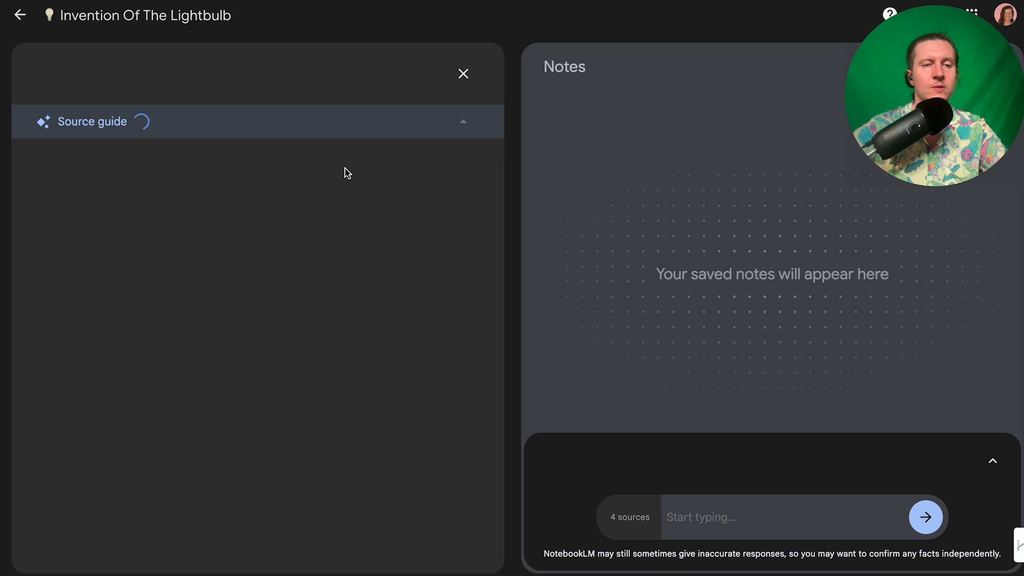
pyautogui.moveTo(277, 306)
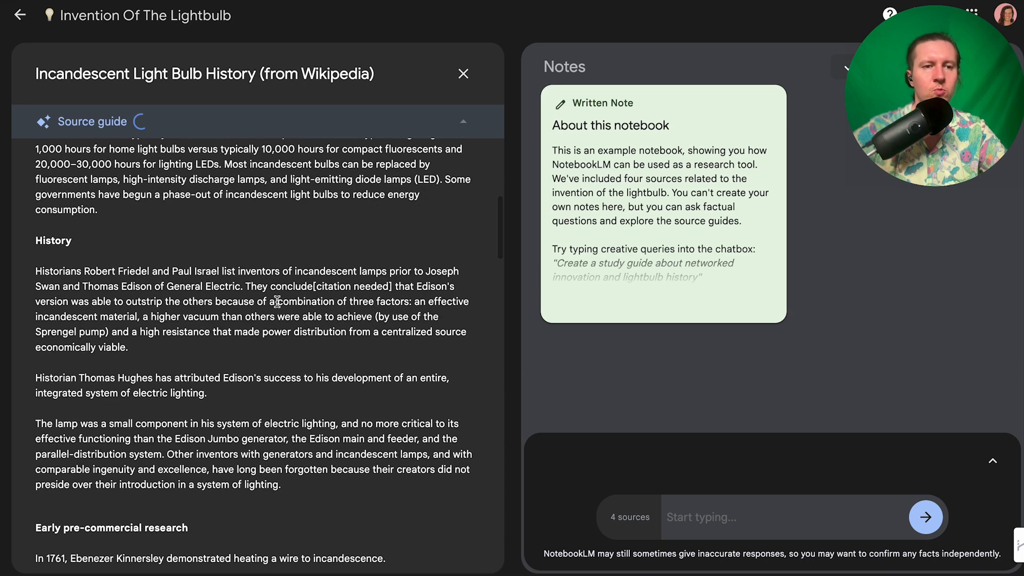
pyautogui.scroll(-3)
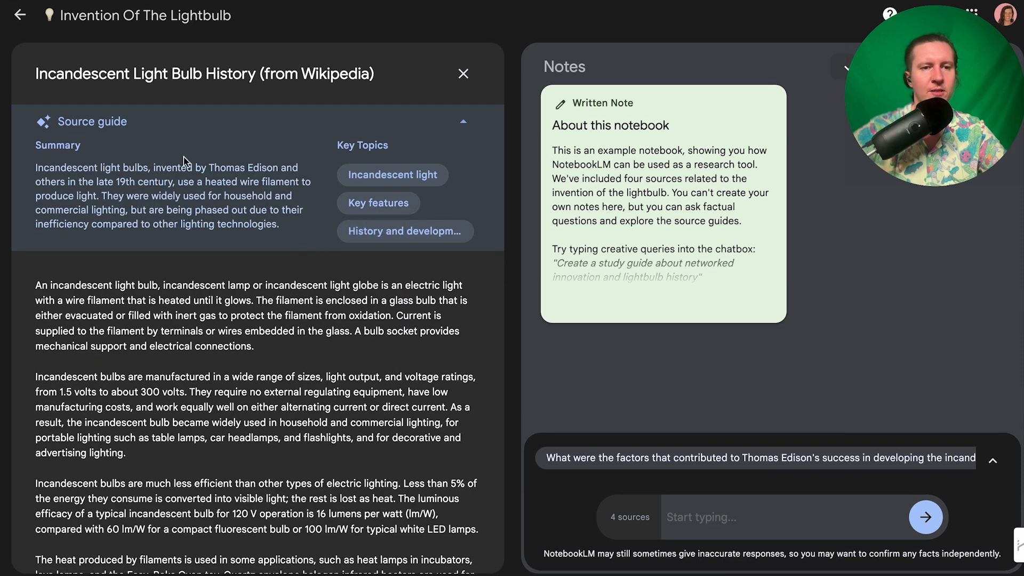
# - Close the source view and scroll through the lightbulb history answer with its 10 citations
pyautogui.click(463, 73)
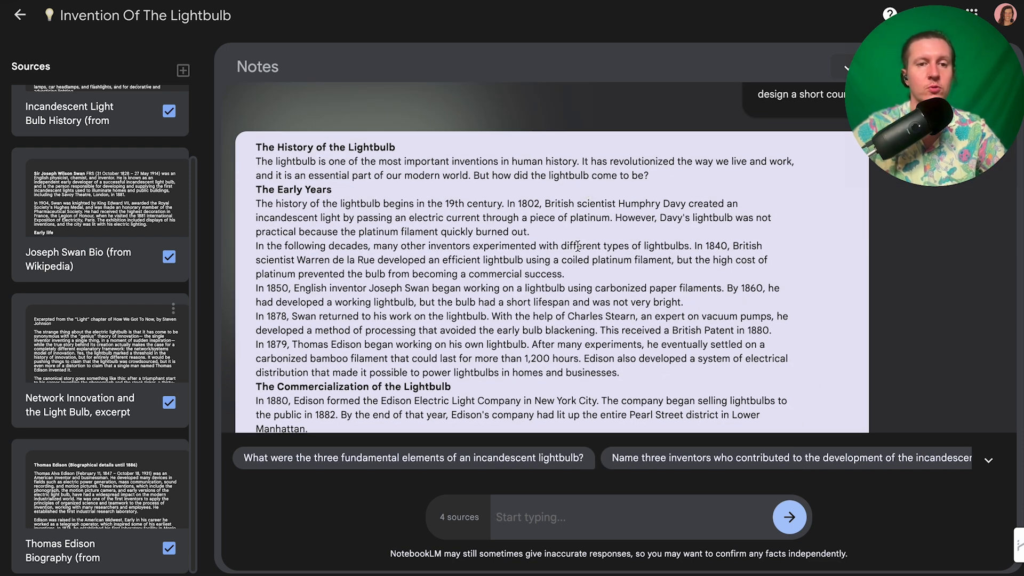
pyautogui.scroll(-3)
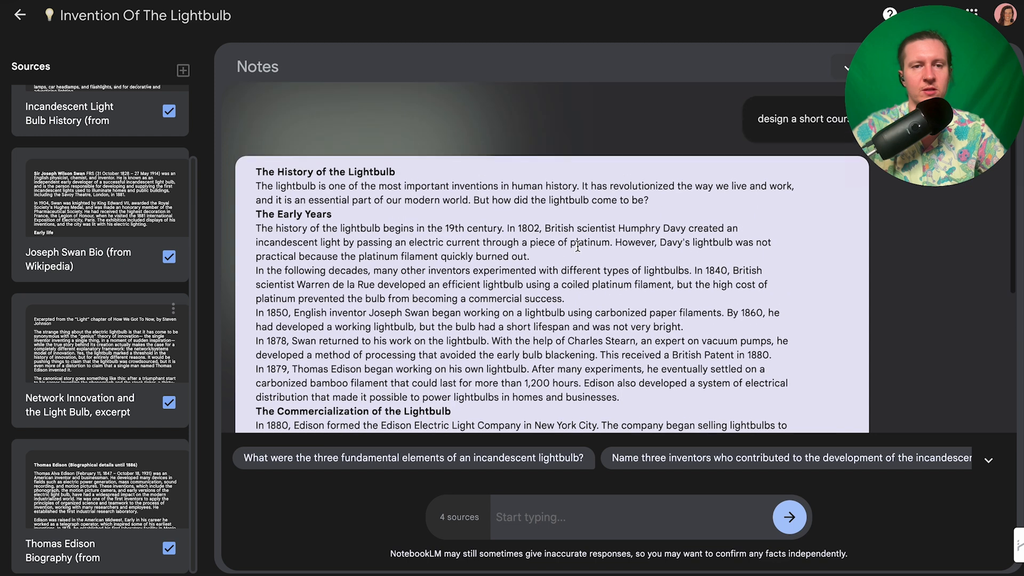
pyautogui.scroll(-3)
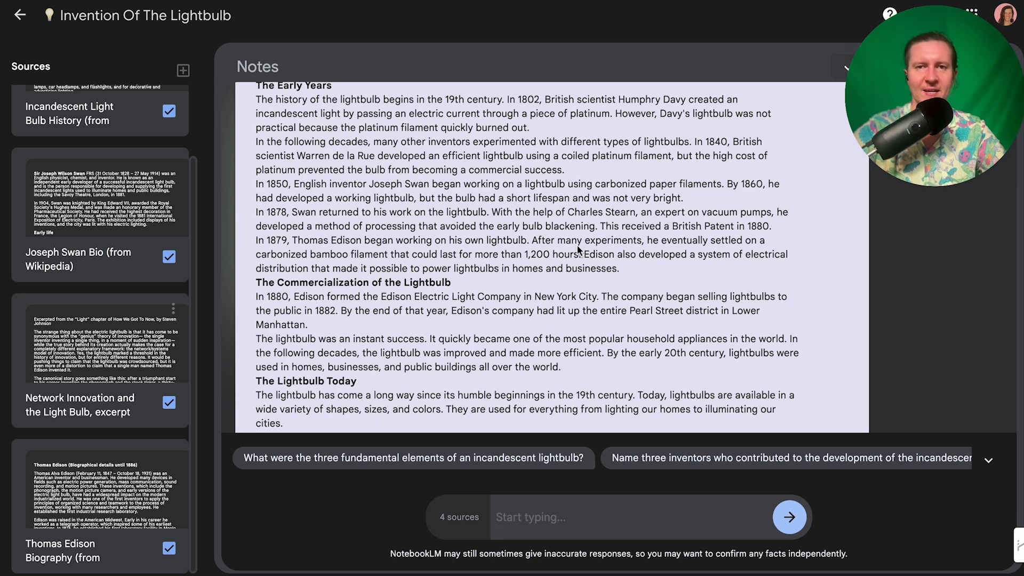
pyautogui.scroll(-3)
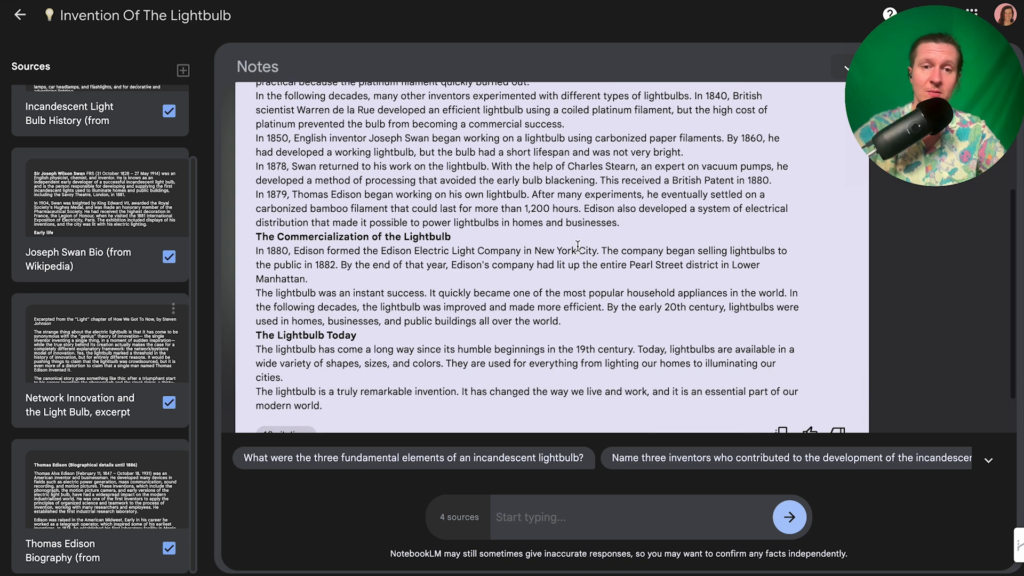
pyautogui.moveTo(578, 281)
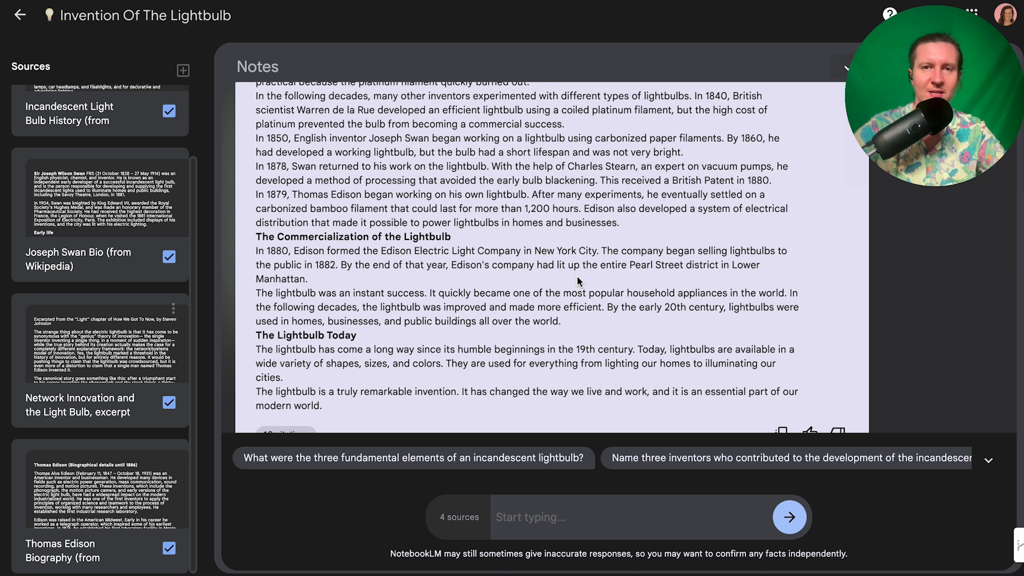
pyautogui.scroll(-3)
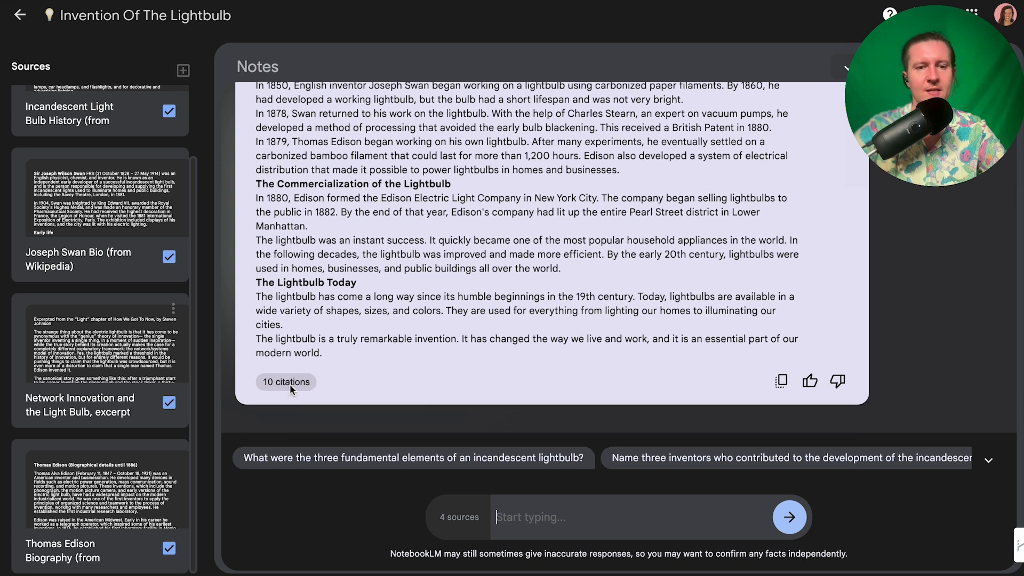
pyautogui.moveTo(377, 321)
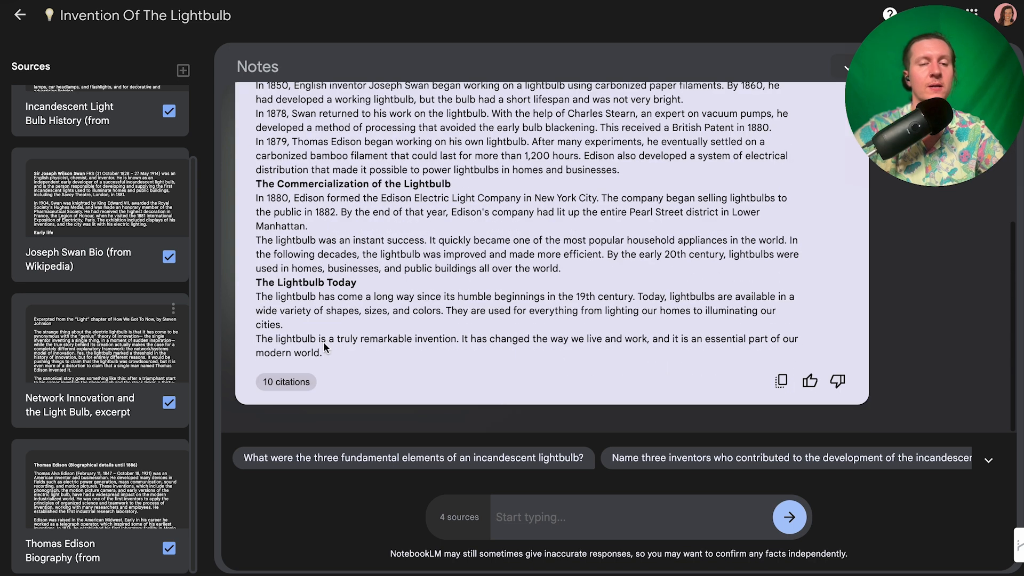
# - View the source passage behind one citation, close it, and return to the notebooks home page
pyautogui.click(286, 381)
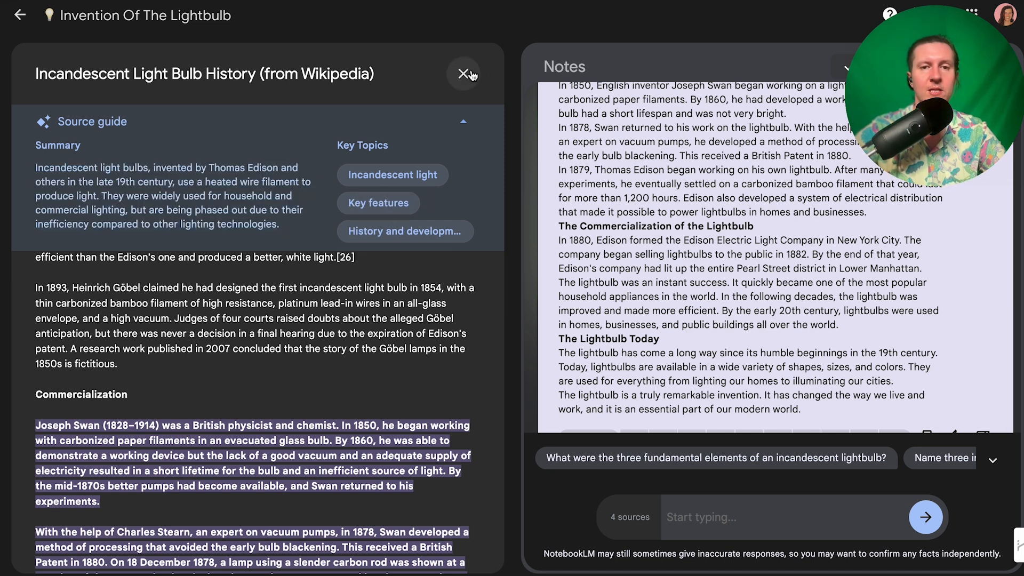
pyautogui.click(463, 74)
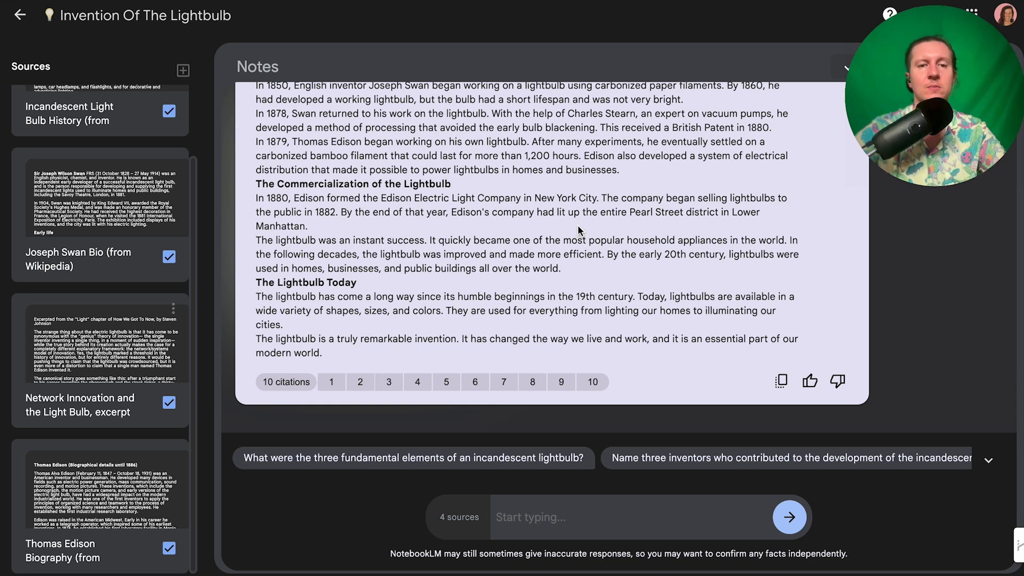
pyautogui.click(20, 14)
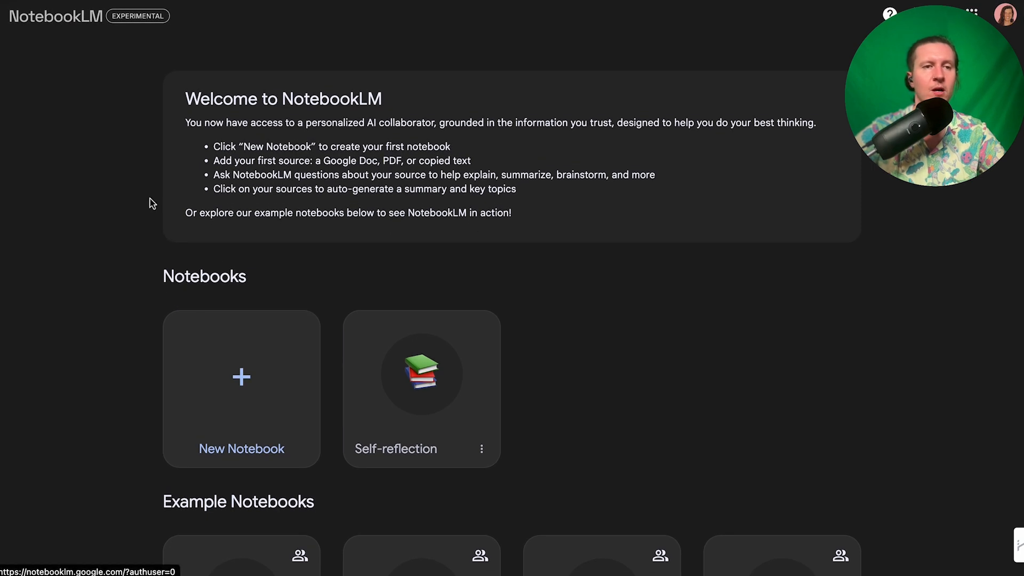
# - Cancel a New Notebook title dialog, then open the Self-reflection notebook with its five sources
pyautogui.click(241, 375)
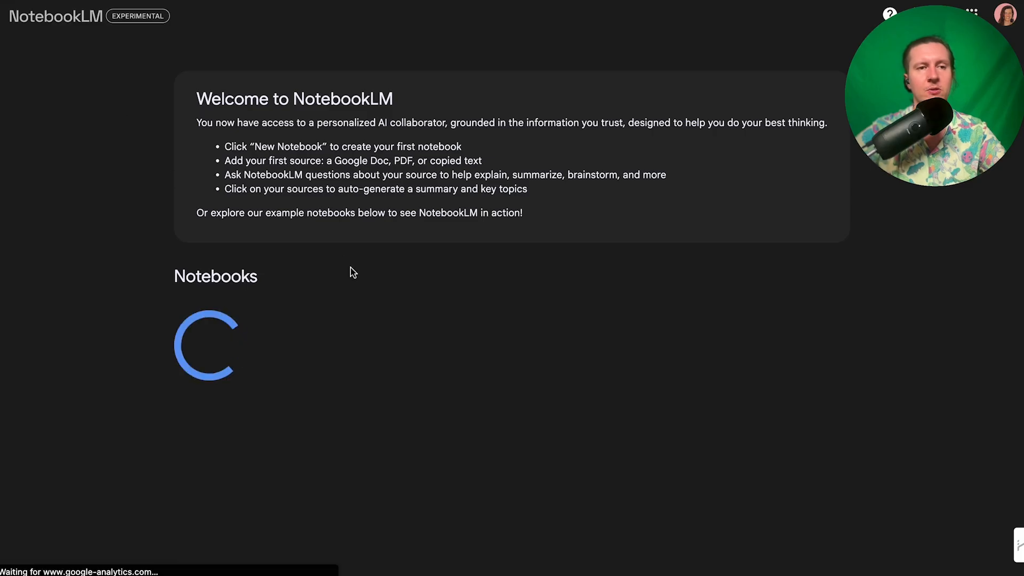
pyautogui.click(241, 376)
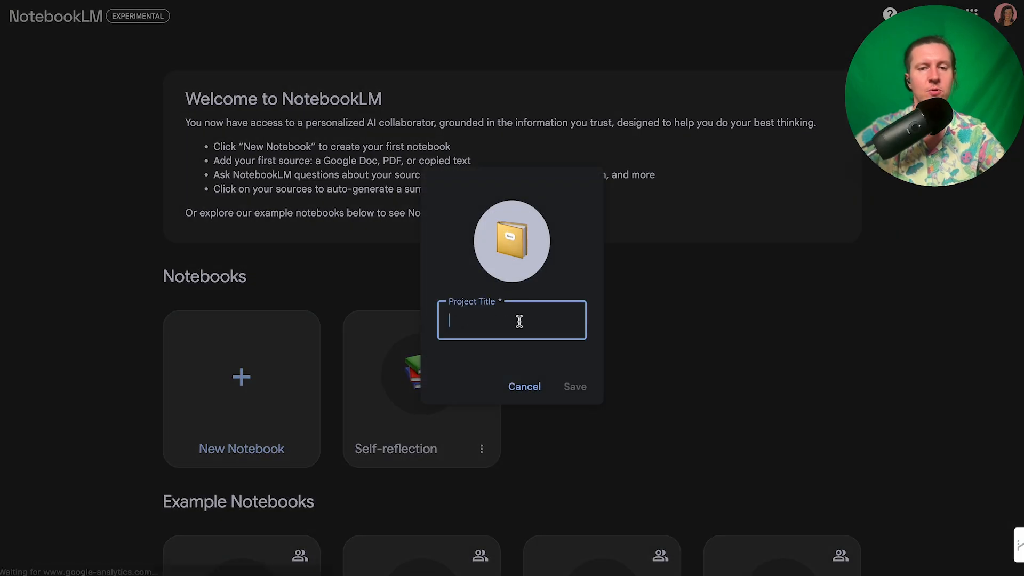
pyautogui.click(524, 386)
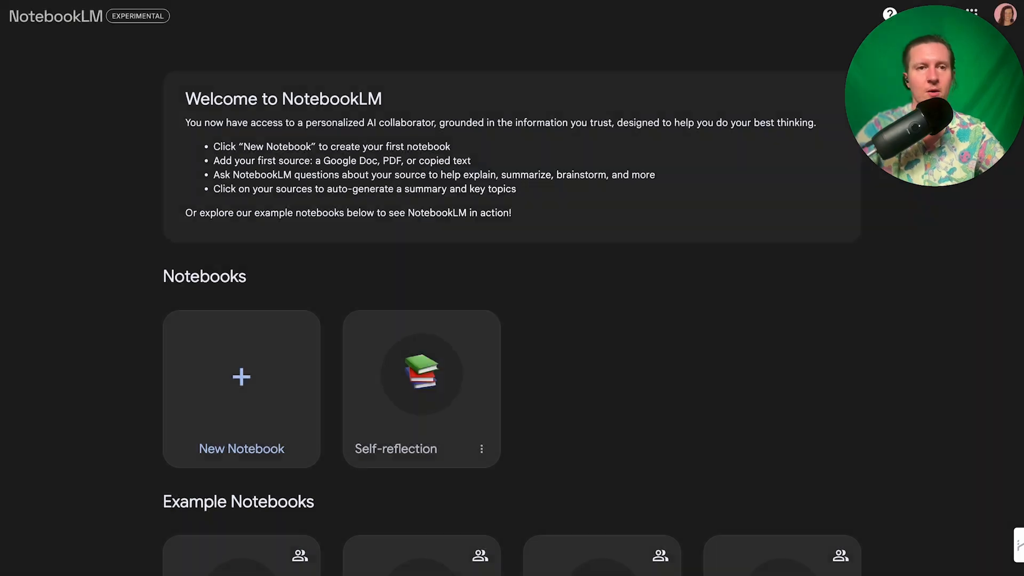
pyautogui.click(420, 373)
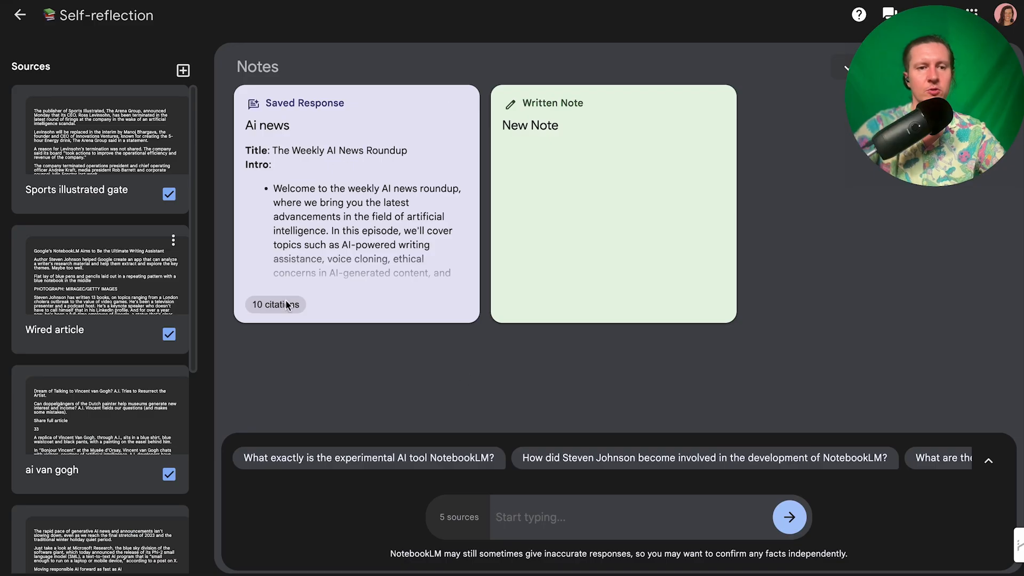
pyautogui.scroll(-3)
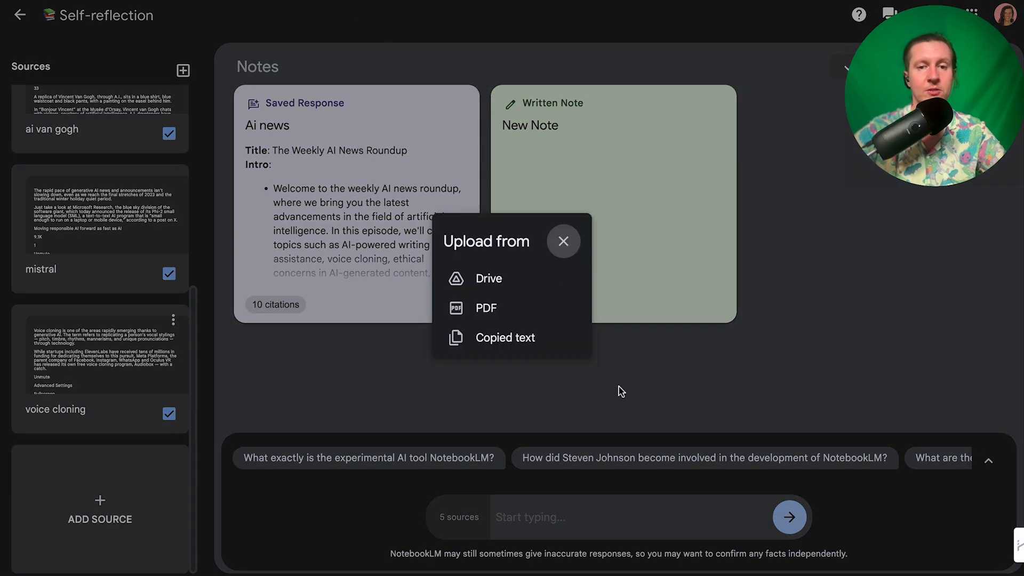
pyautogui.moveTo(624, 382)
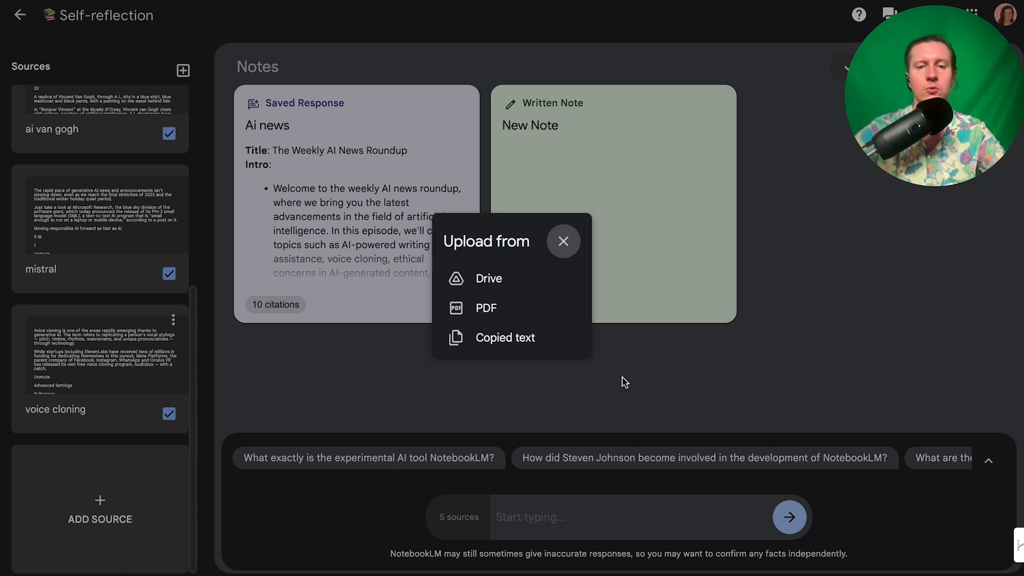
pyautogui.moveTo(518, 353)
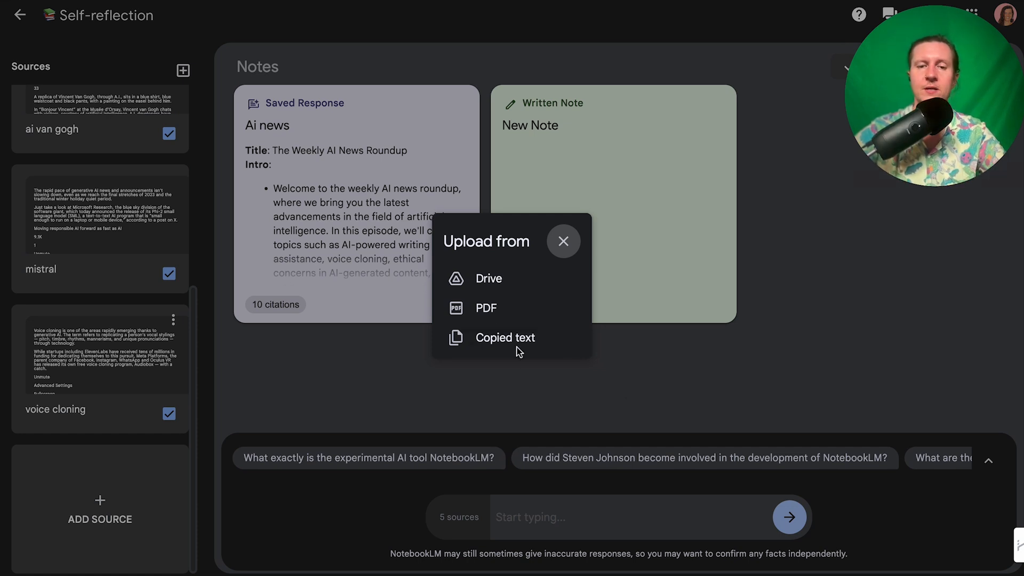
pyautogui.moveTo(515, 350)
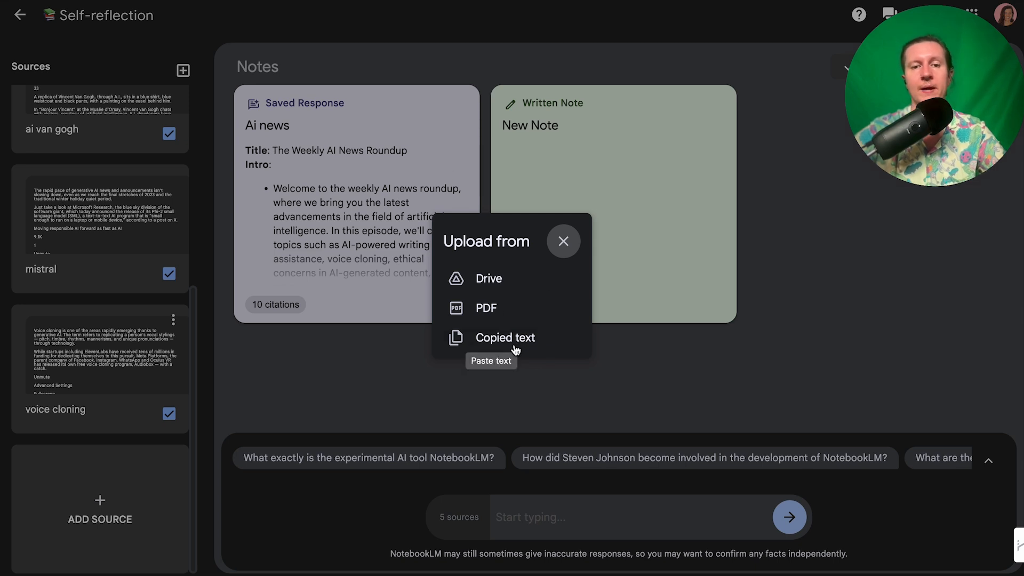
# - Choose Copied text and read the MIT News AI governance article to add as the sixth source
pyautogui.click(504, 336)
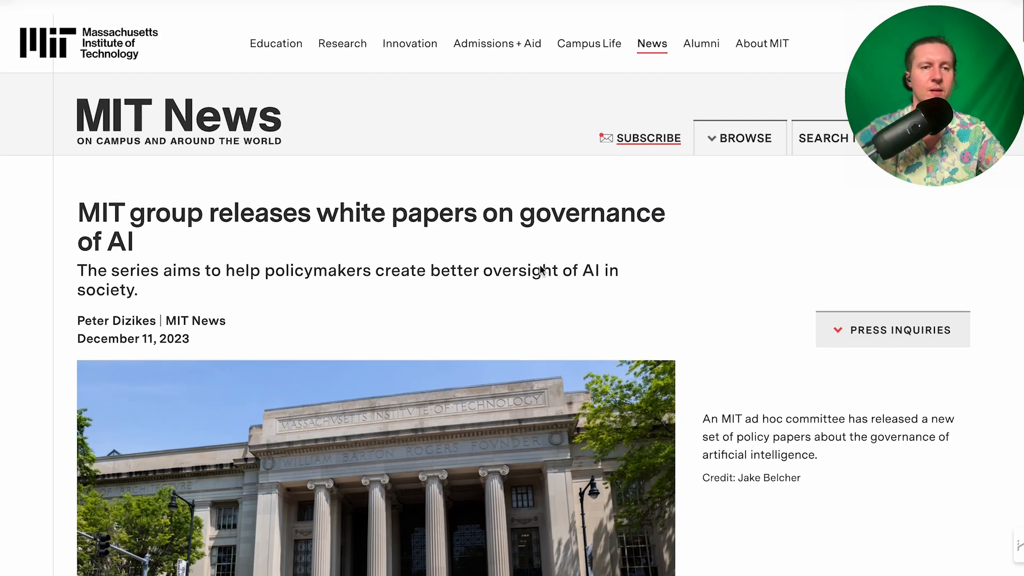
pyautogui.scroll(-3)
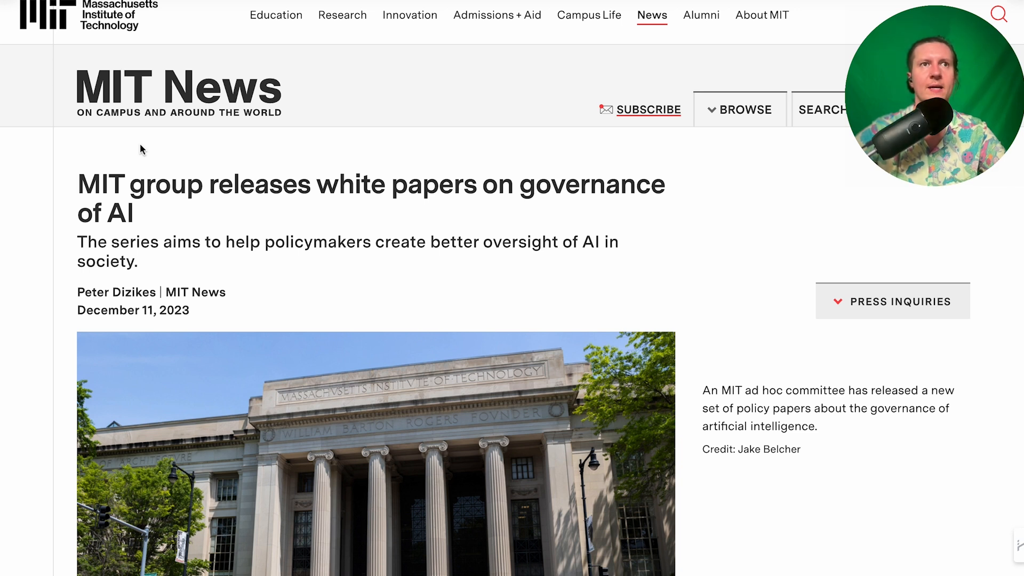
pyautogui.scroll(-3)
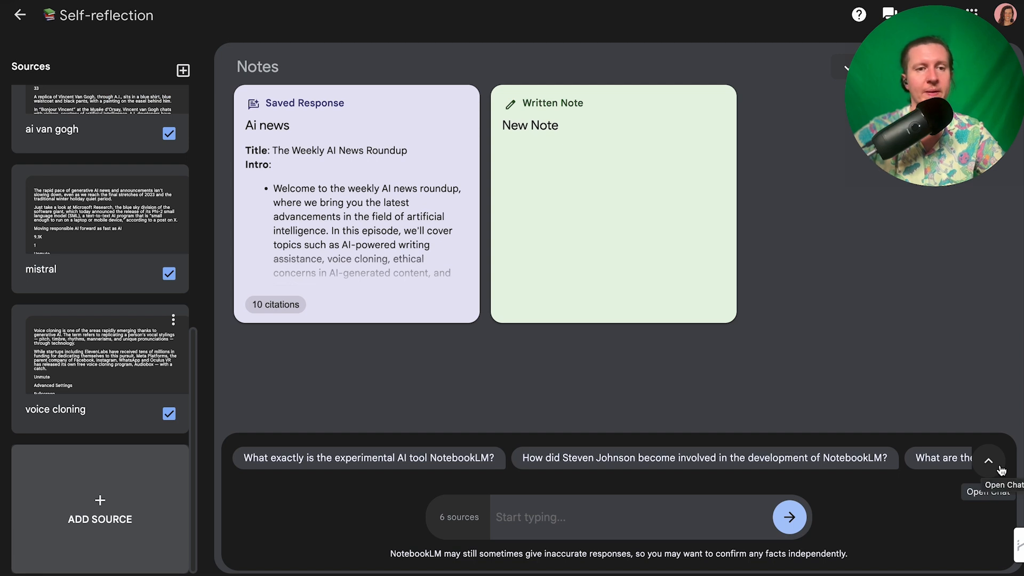
pyautogui.moveTo(493, 487)
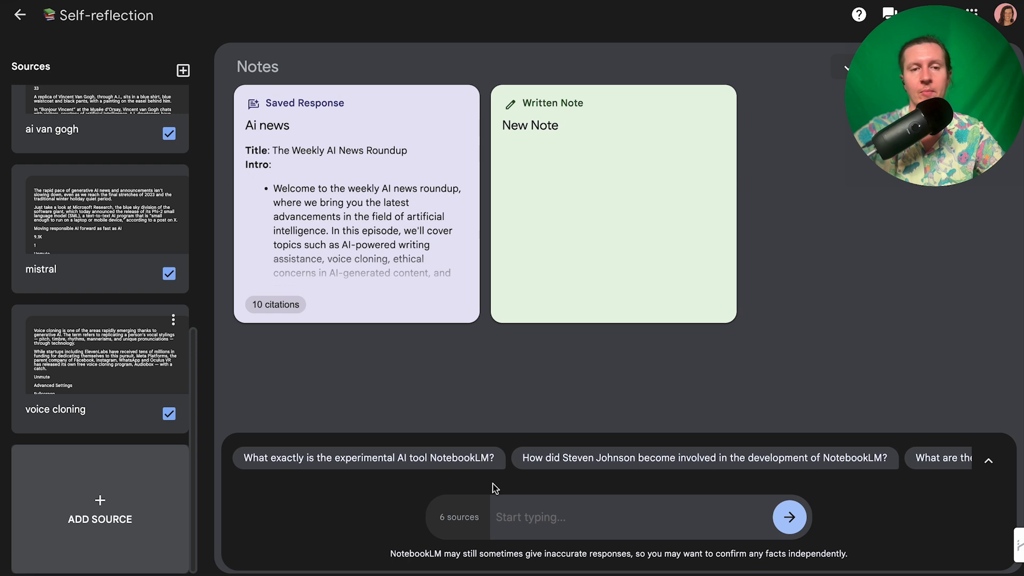
# - Ask the notebook 'Write me a video outline' to get a weekly AI news outline from six sources
pyautogui.click(789, 516)
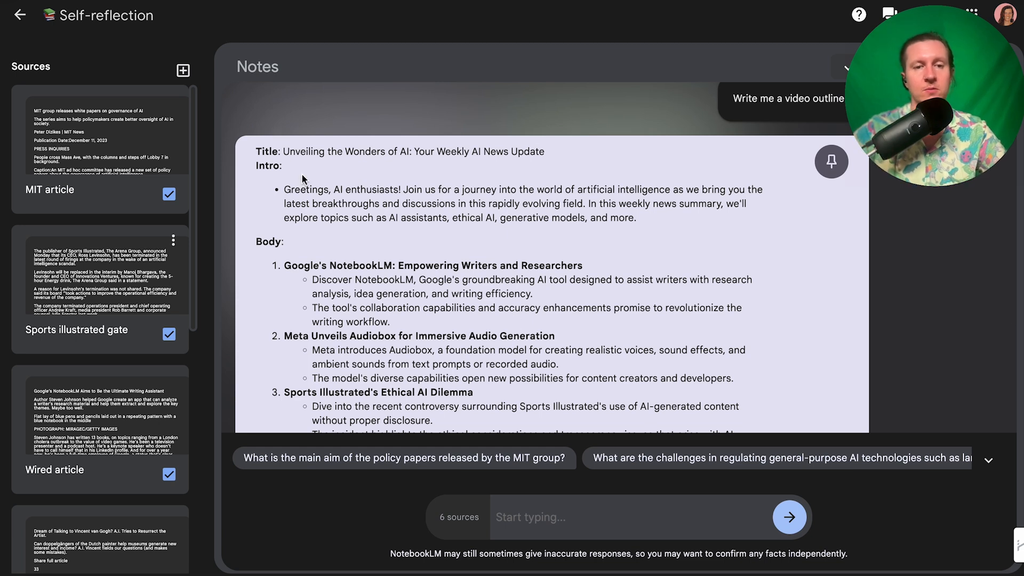
pyautogui.scroll(-3)
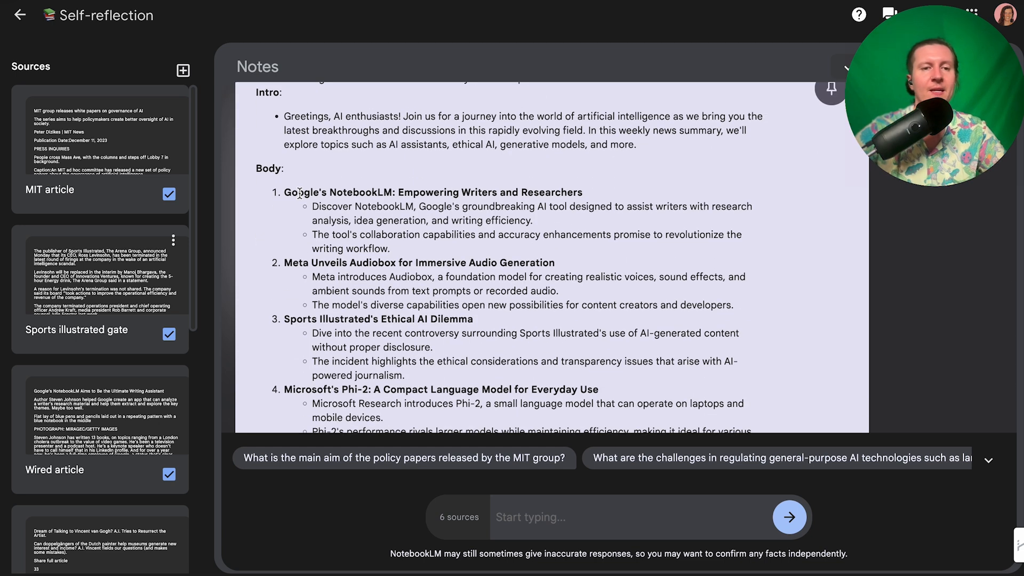
pyautogui.scroll(-3)
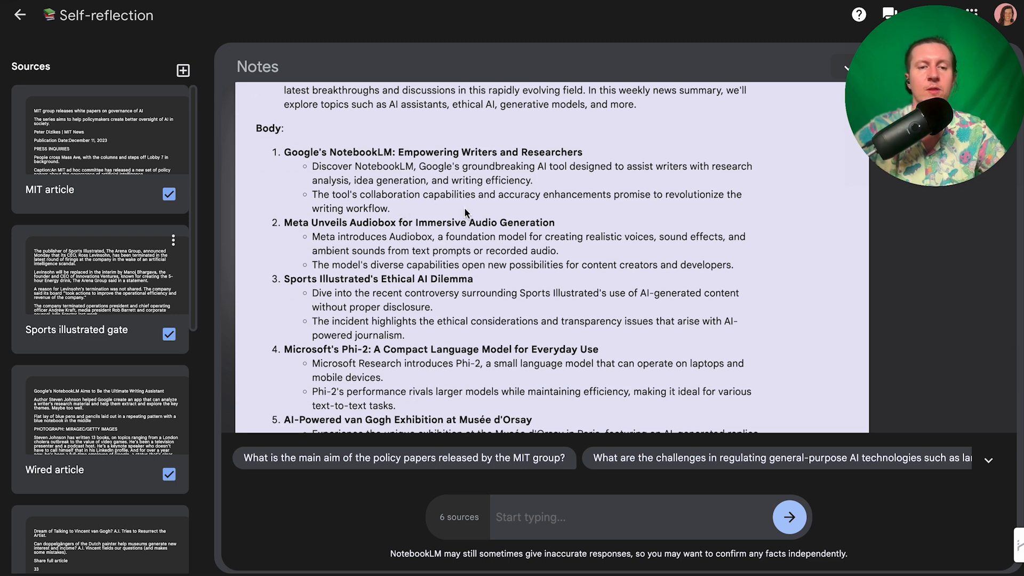
pyautogui.moveTo(535, 224)
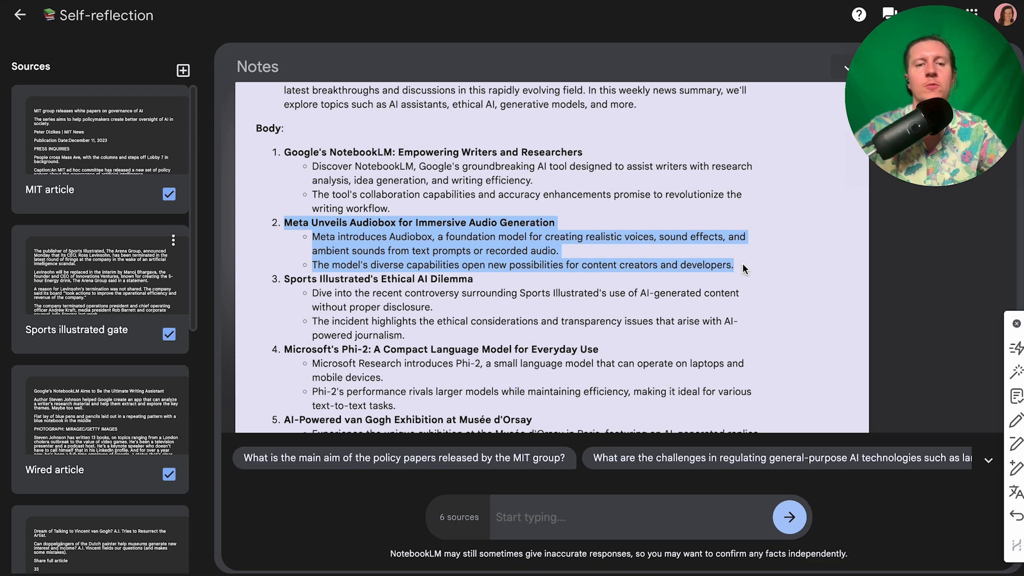
pyautogui.moveTo(490, 221)
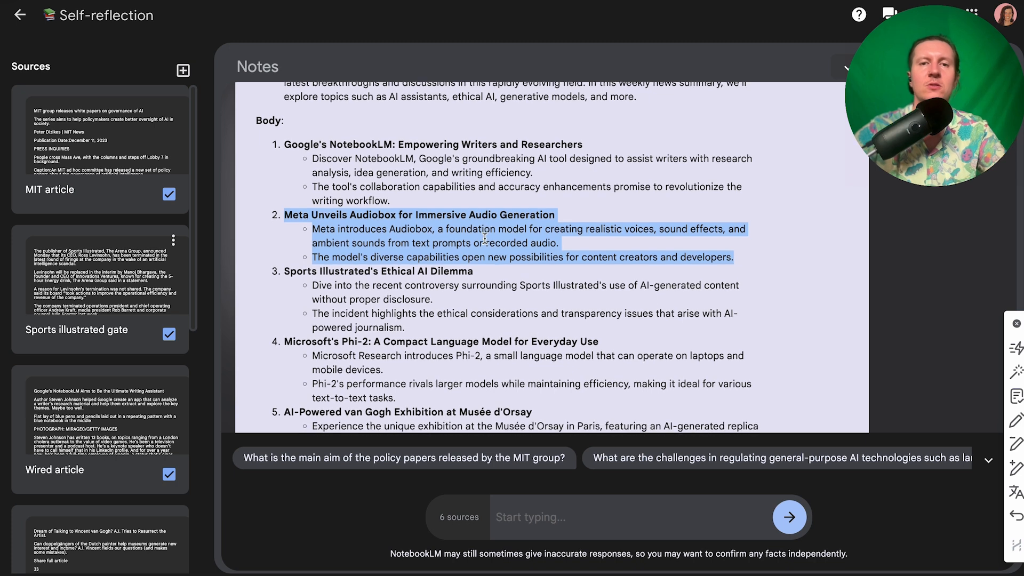
pyautogui.scroll(-3)
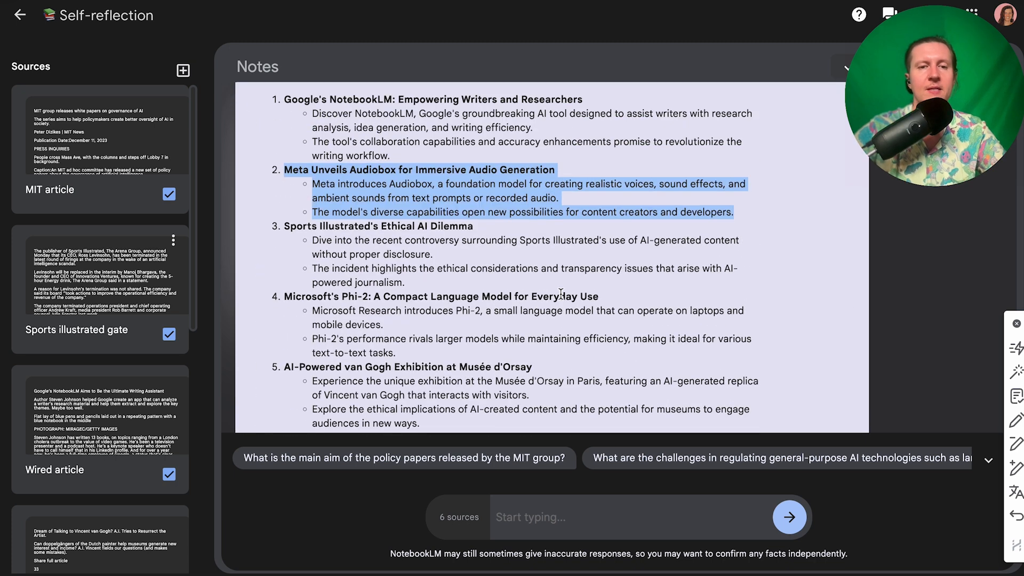
pyautogui.scroll(-3)
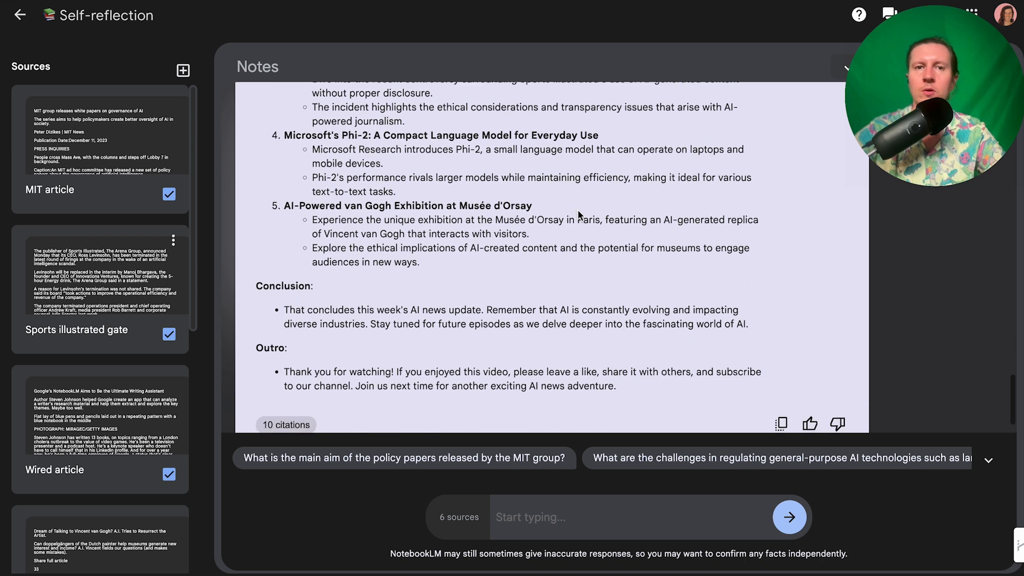
pyautogui.moveTo(577, 199)
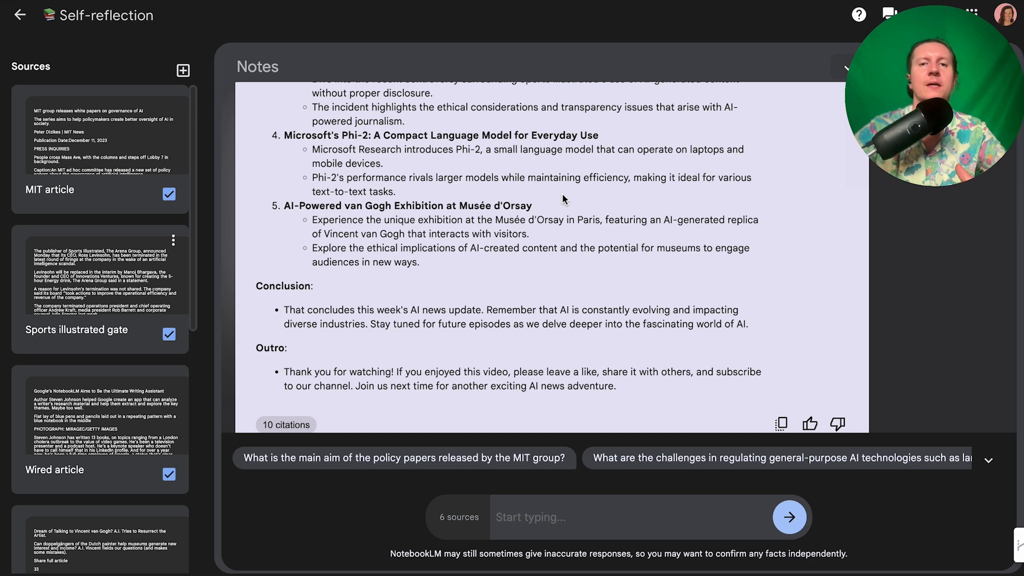
pyautogui.moveTo(555, 234)
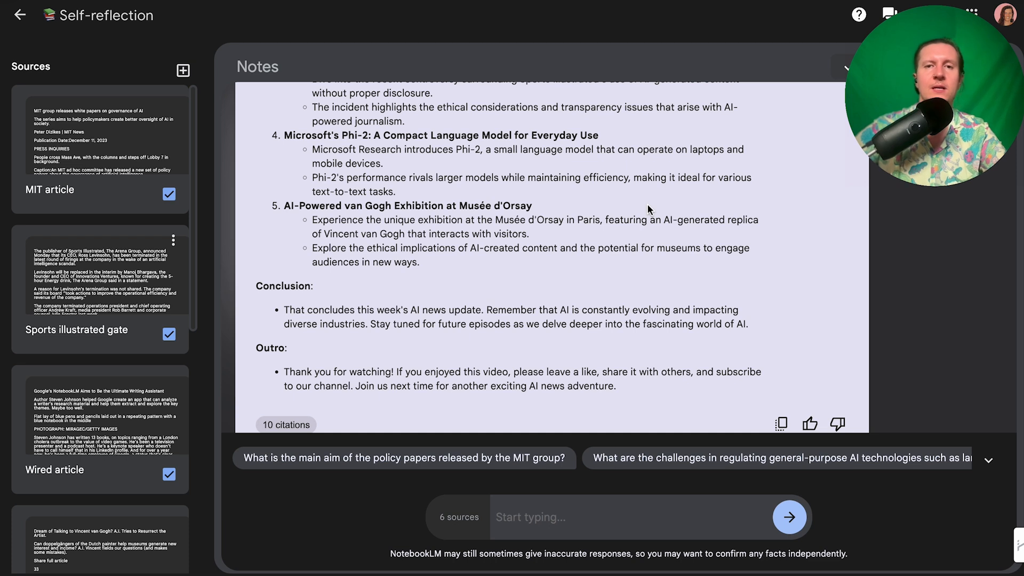
pyautogui.moveTo(600, 199)
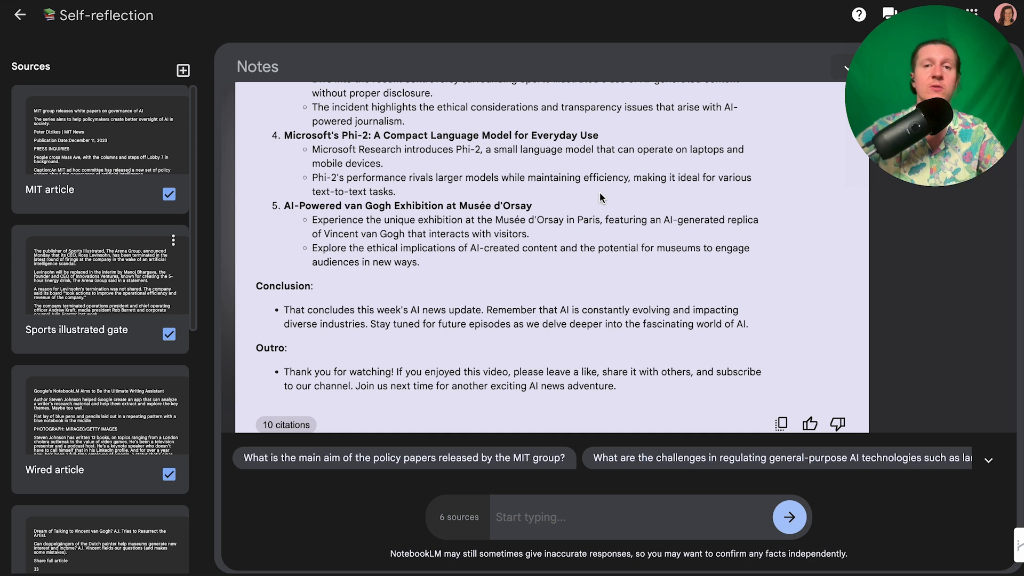
pyautogui.scroll(-3)
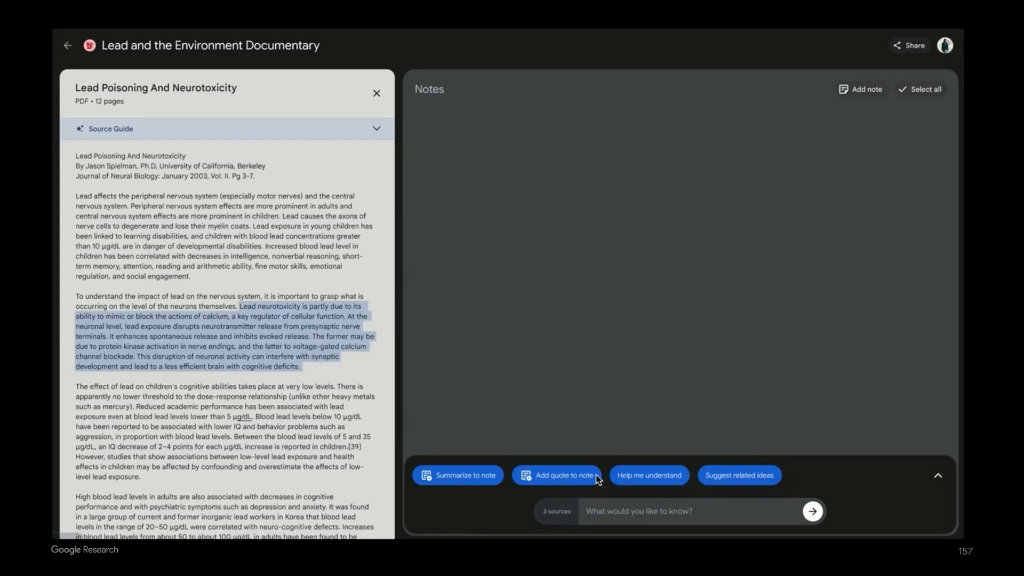
pyautogui.moveTo(647, 474)
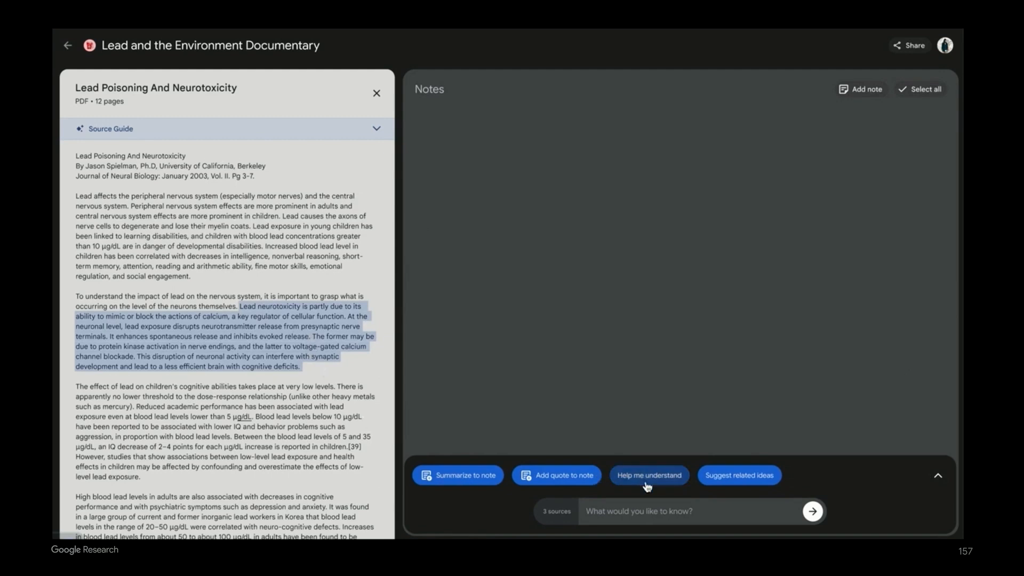
pyautogui.click(648, 474)
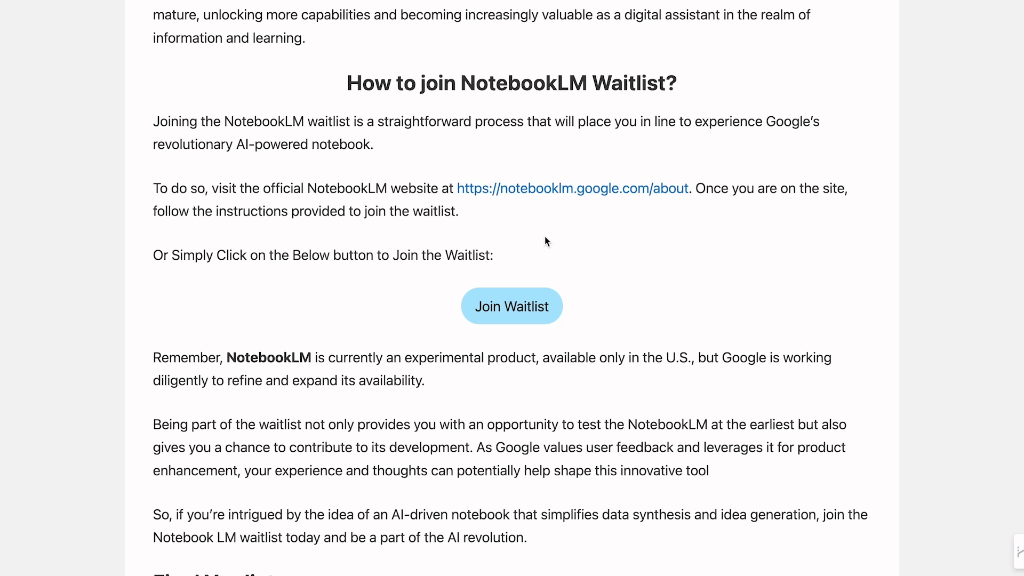
pyautogui.moveTo(522, 299)
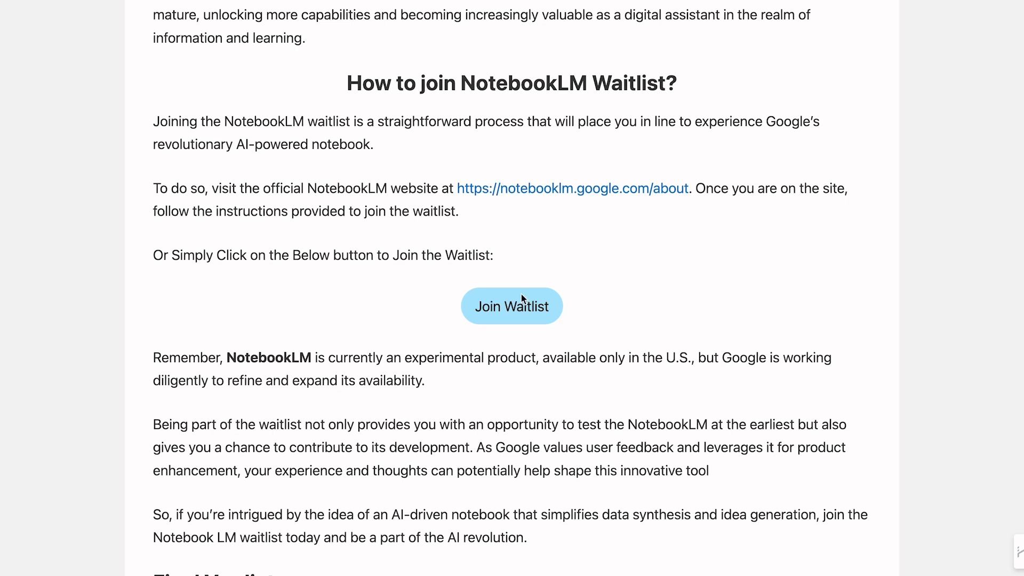